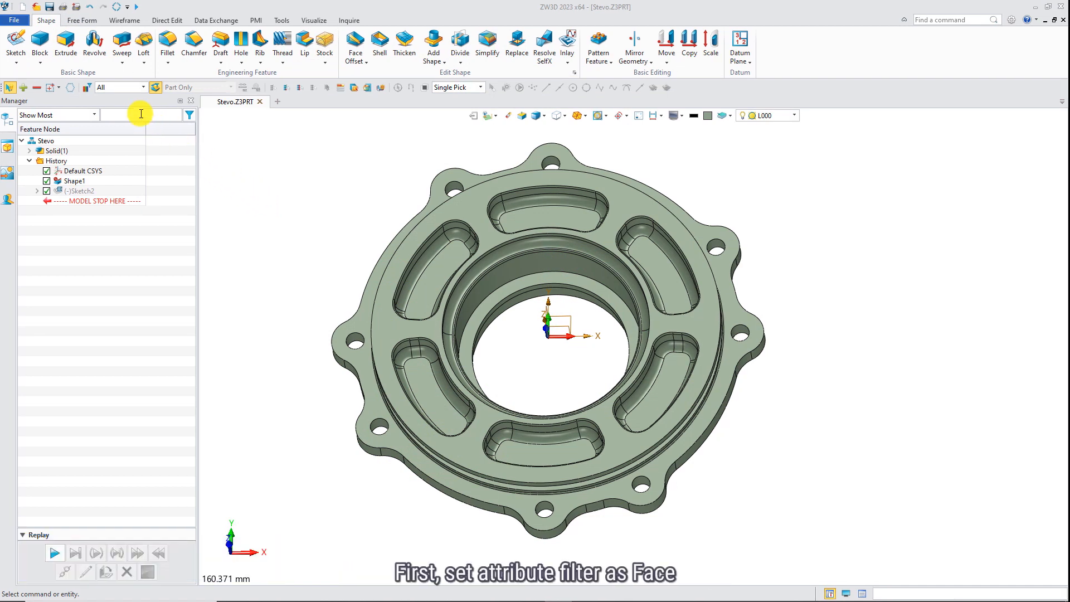
- Restrict picking to faces with the Adjacent Face rule and a count of 3
left_click(141, 87)
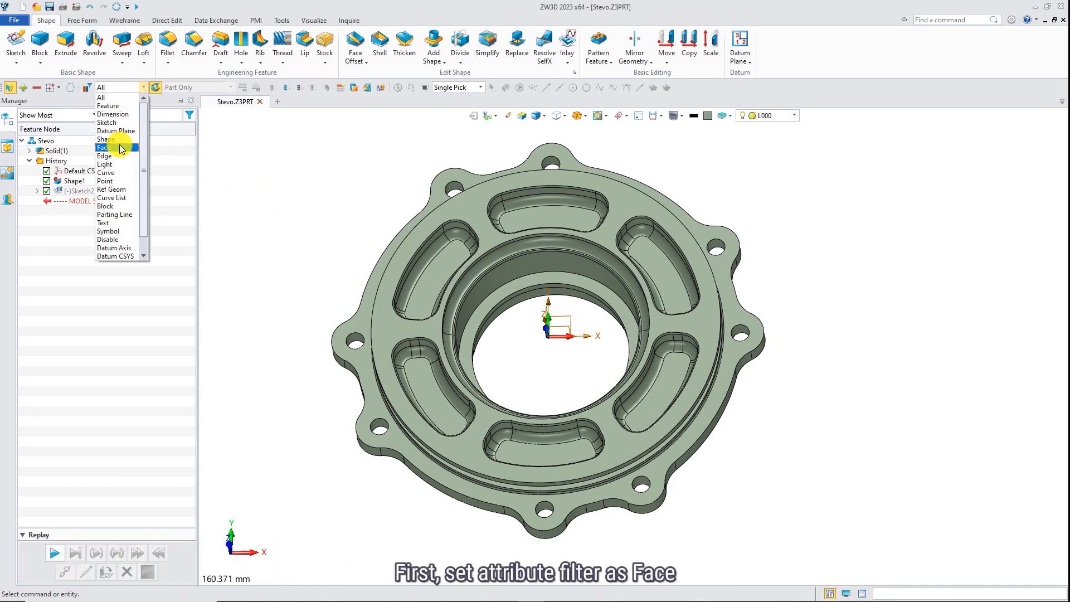
left_click(479, 87)
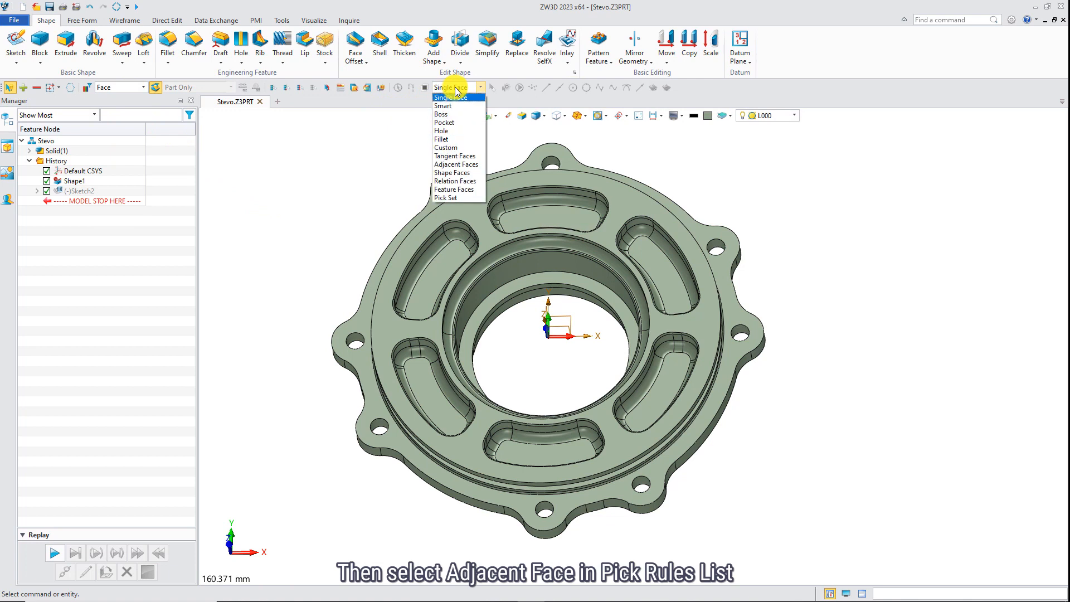
left_click(456, 163)
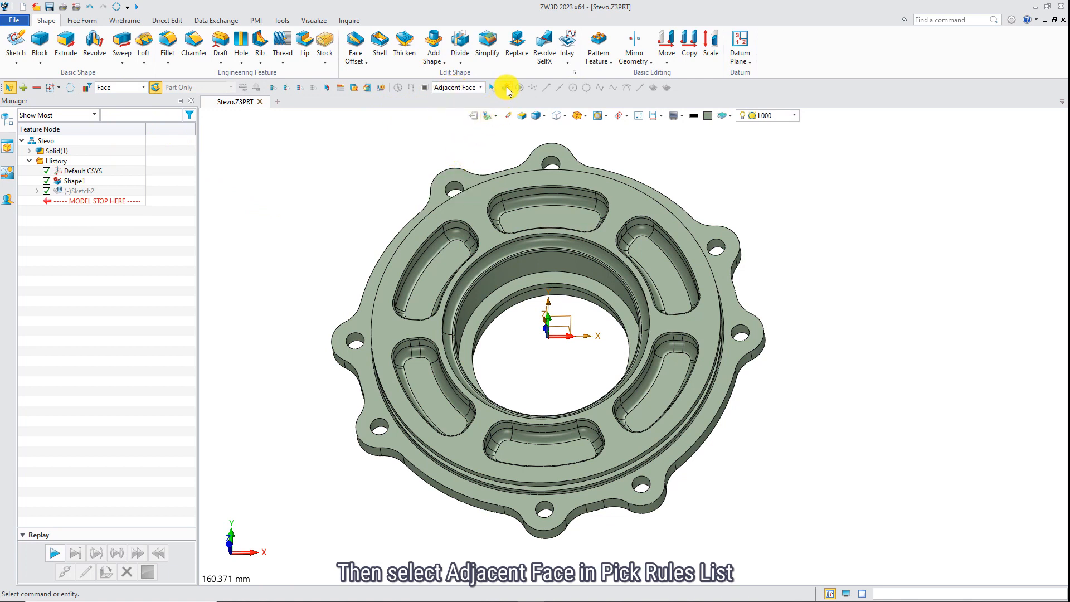
left_click(492, 87)
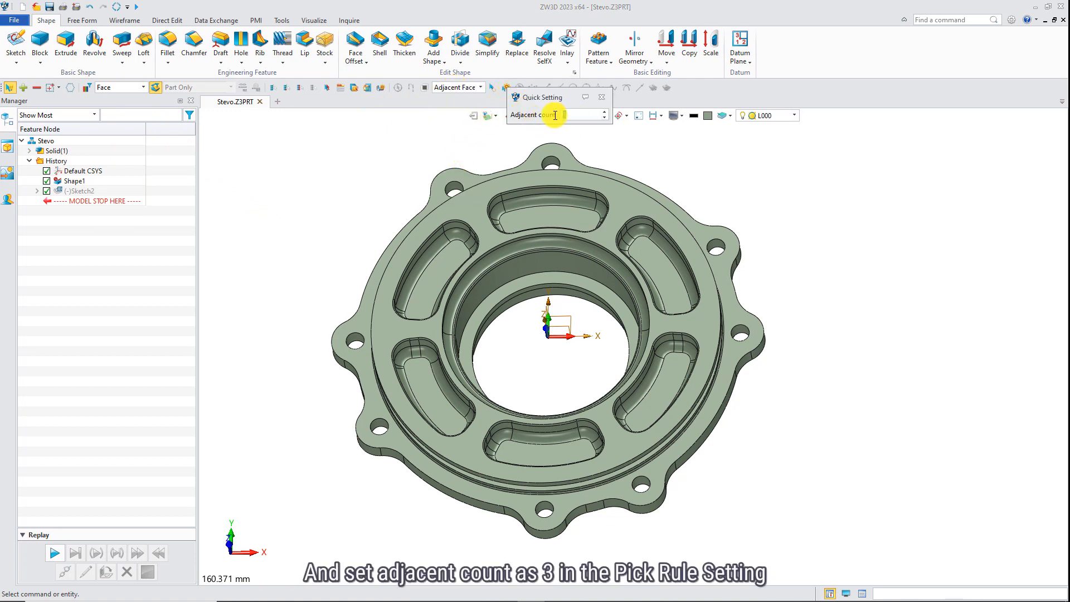
type("3")
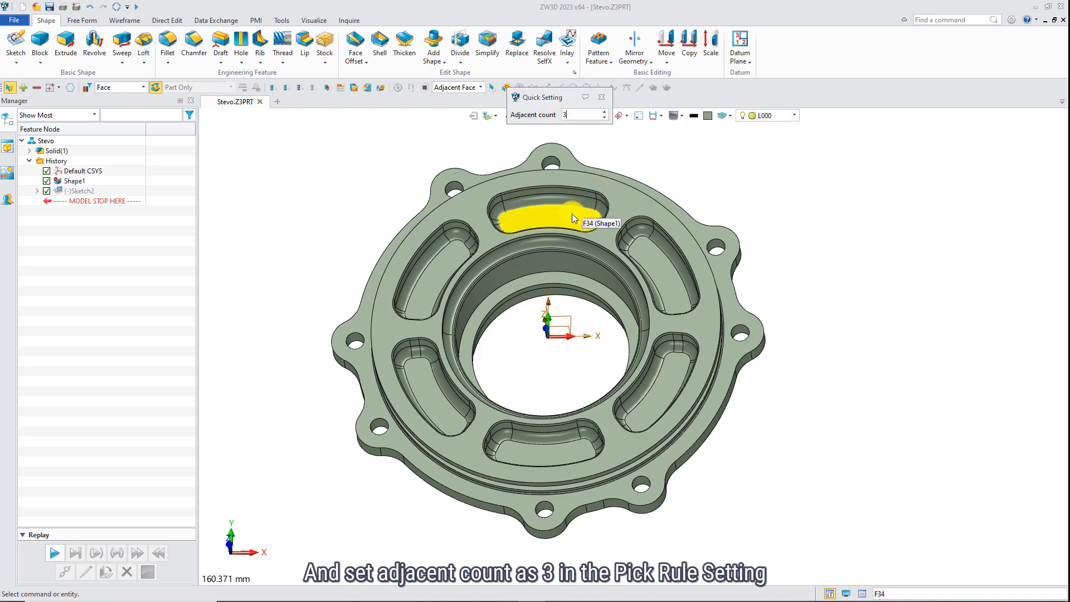
- Pick the slot faces around the flange and choose Simplify for the 174 entities
left_click(567, 215)
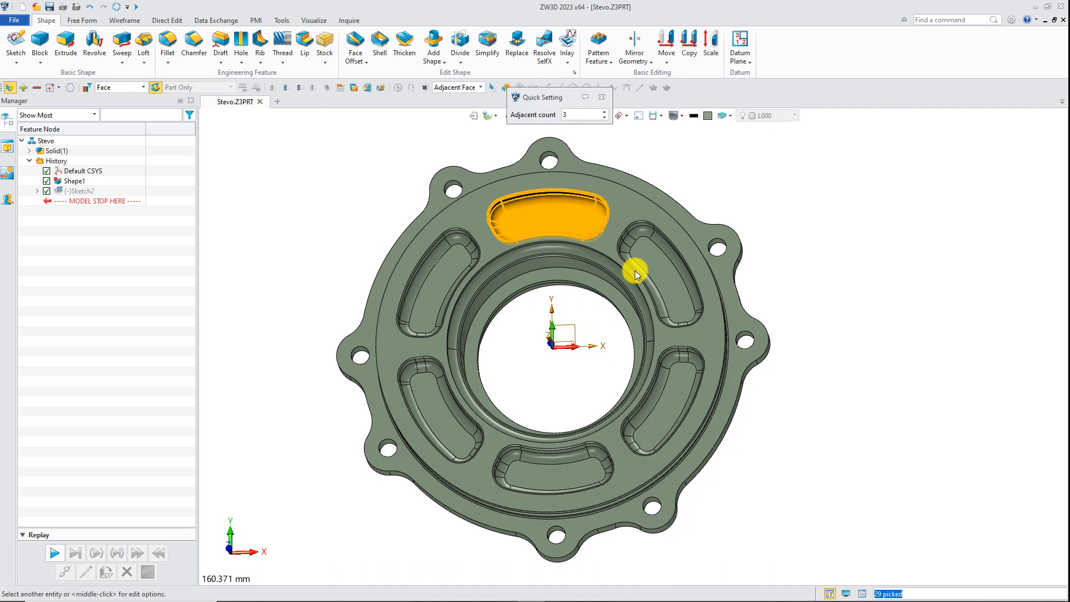
left_click(654, 439)
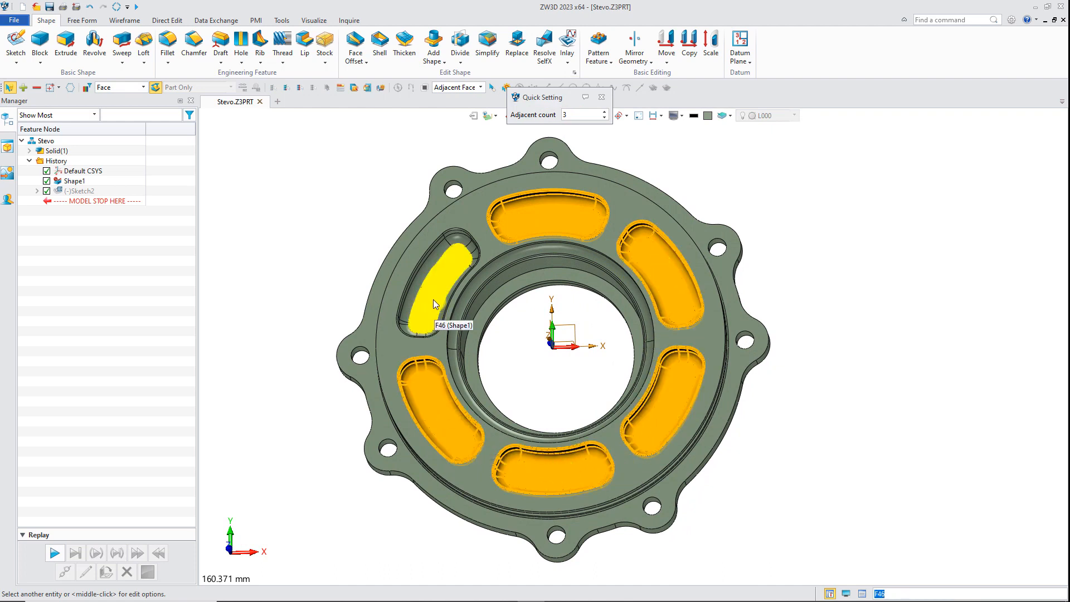
right_click(435, 304)
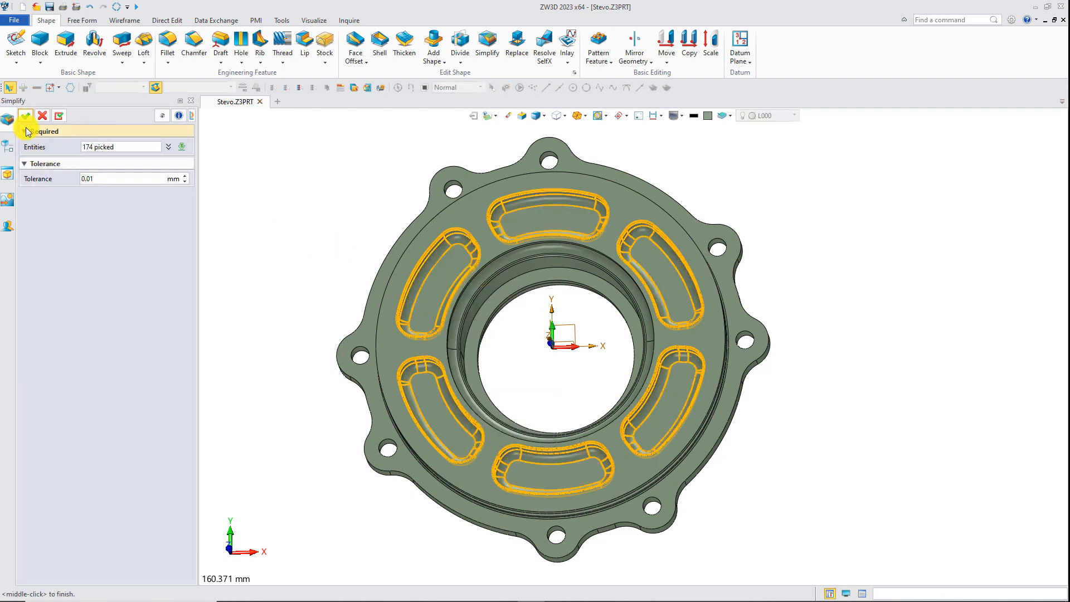
- Confirm Simplify to remove the original slots from the flange
left_click(21, 115)
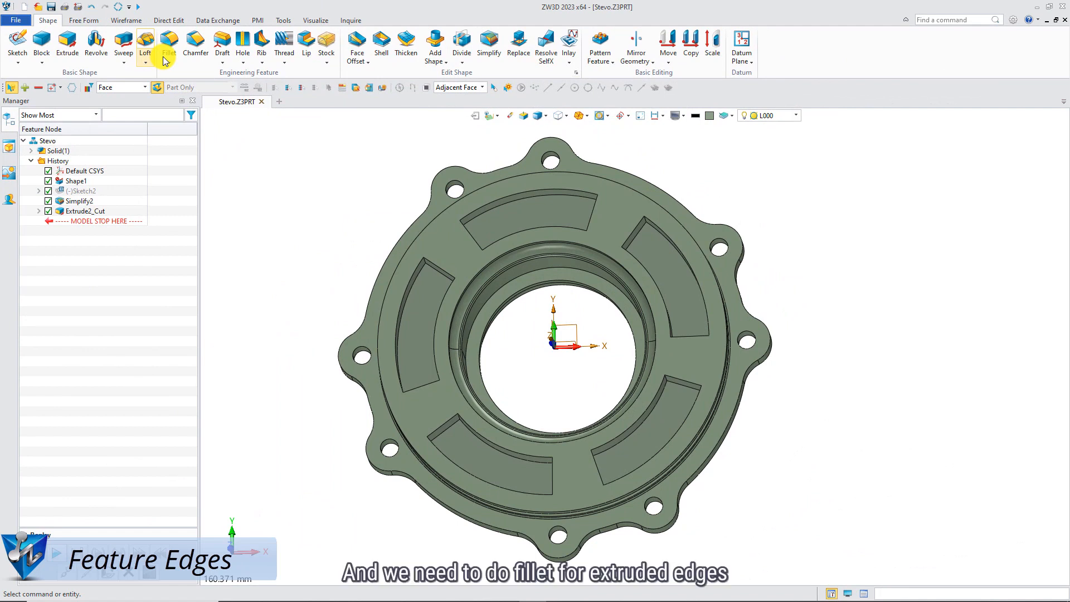
- Fillet the 40 edges of the new slot cuts at 2 mm using the Feature Edges rule
left_click(168, 43)
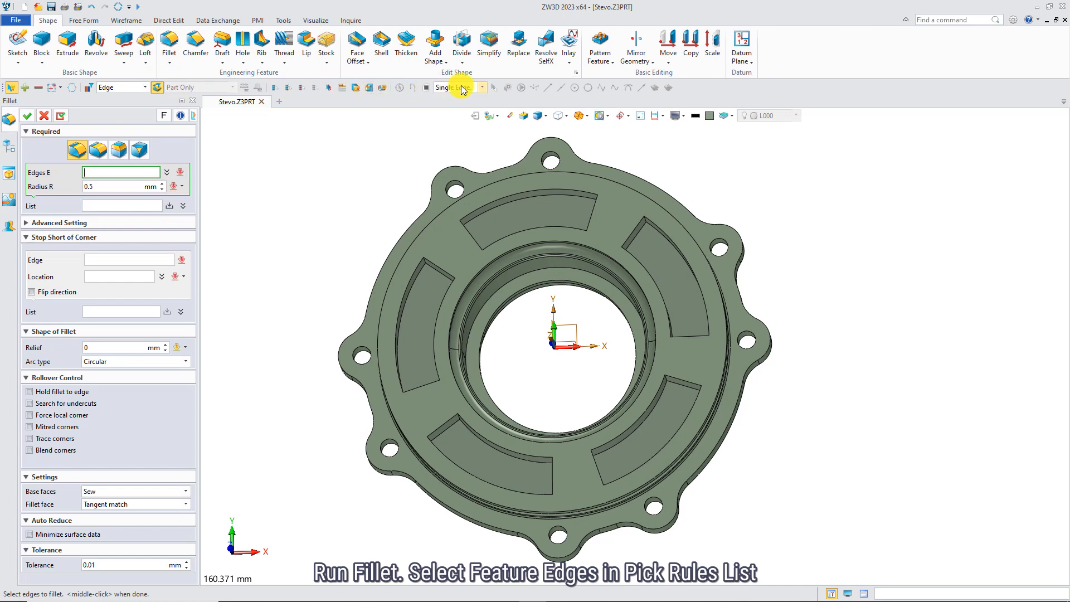
left_click(481, 87)
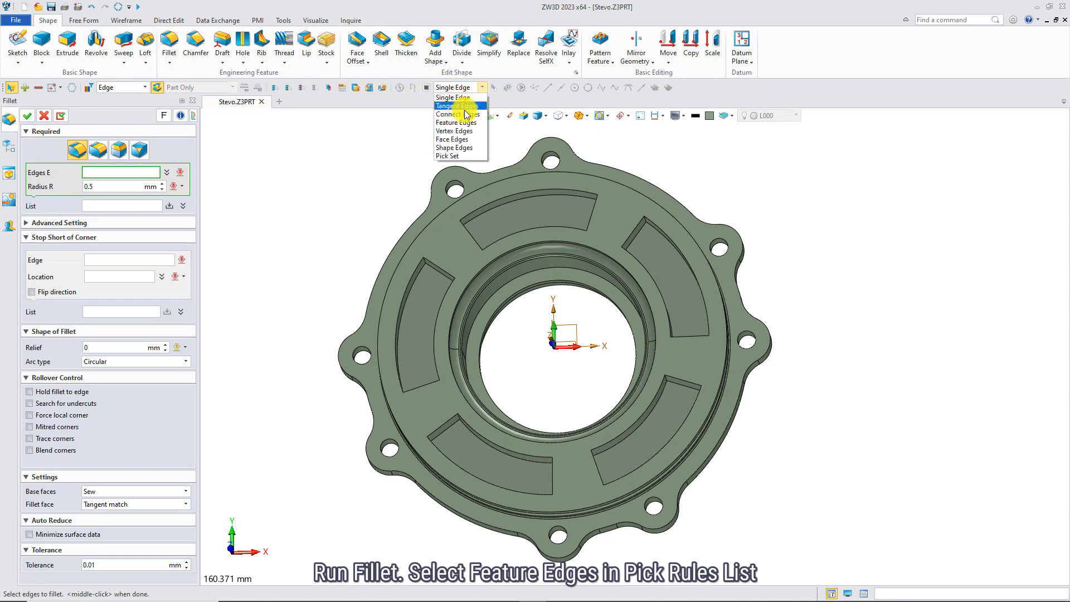
left_click(455, 122)
type("2")
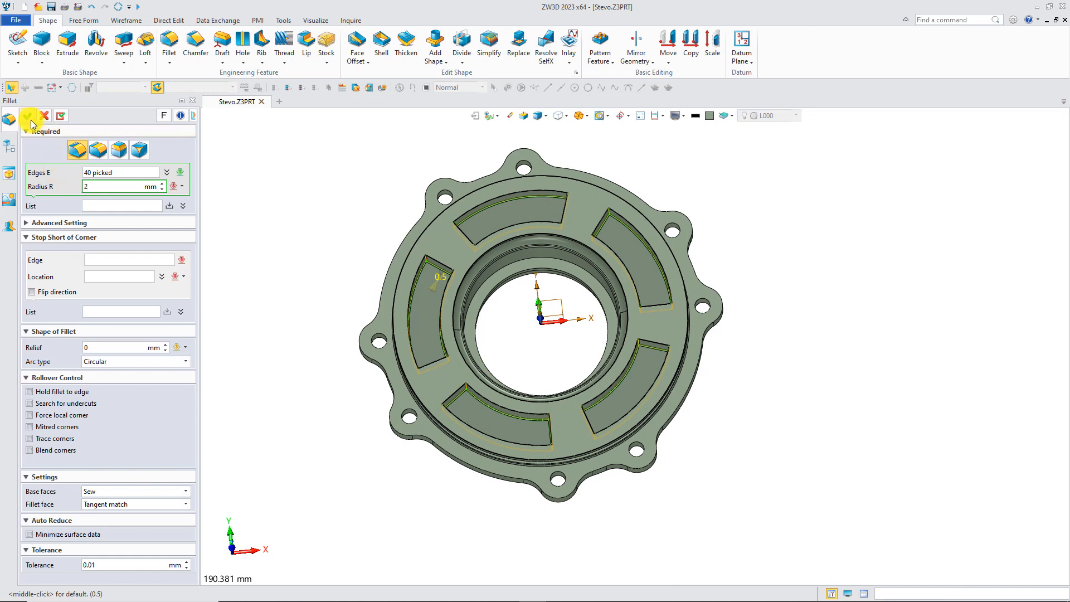
left_click(25, 115)
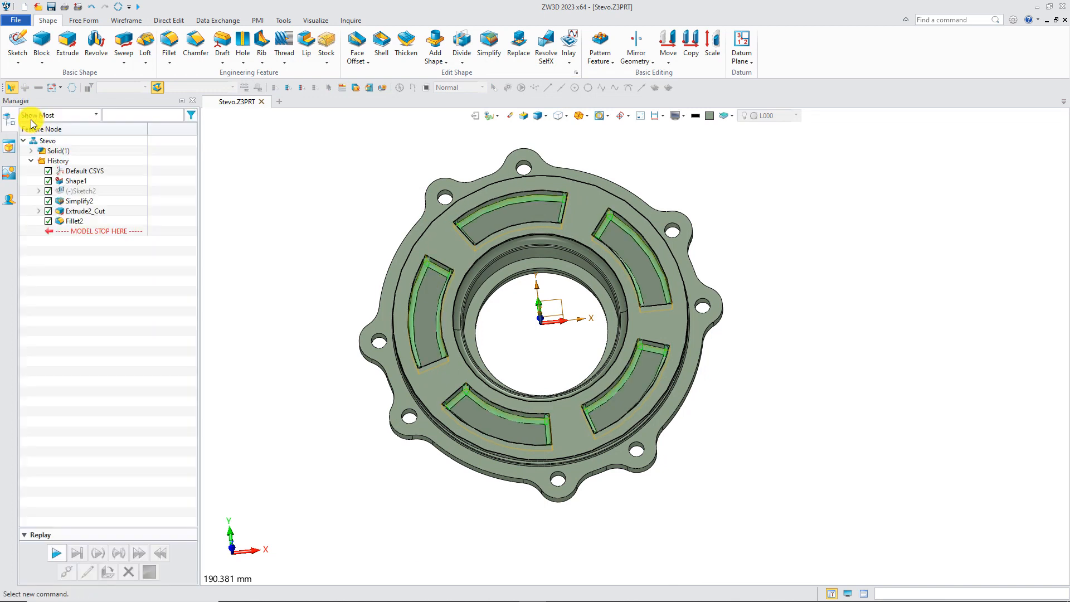
- Start a chamfer with the Face Edges pick rule limited to inner edges
left_click(195, 44)
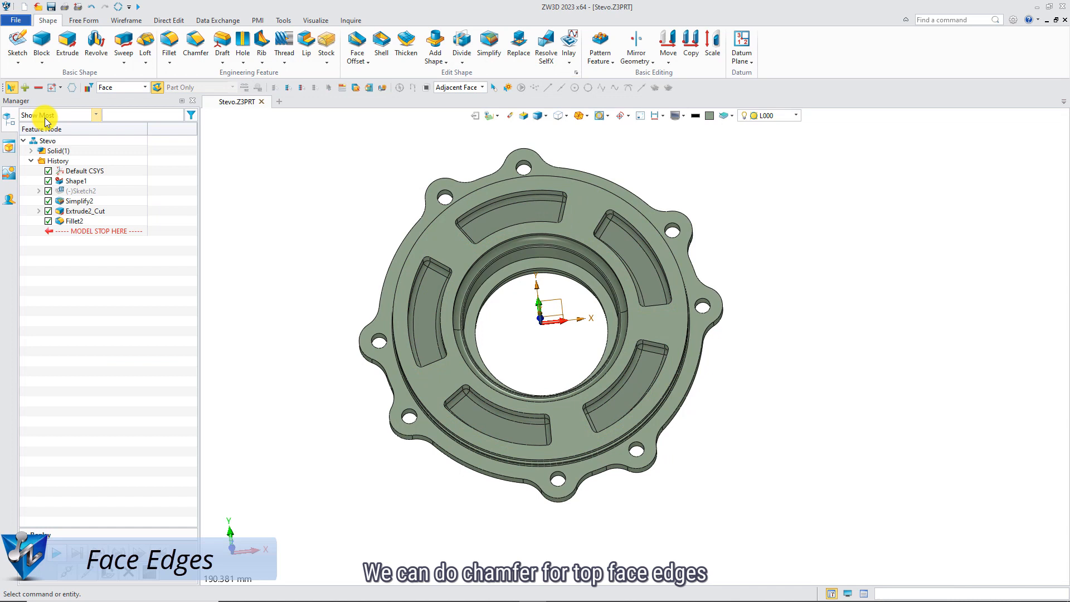
left_click(195, 44)
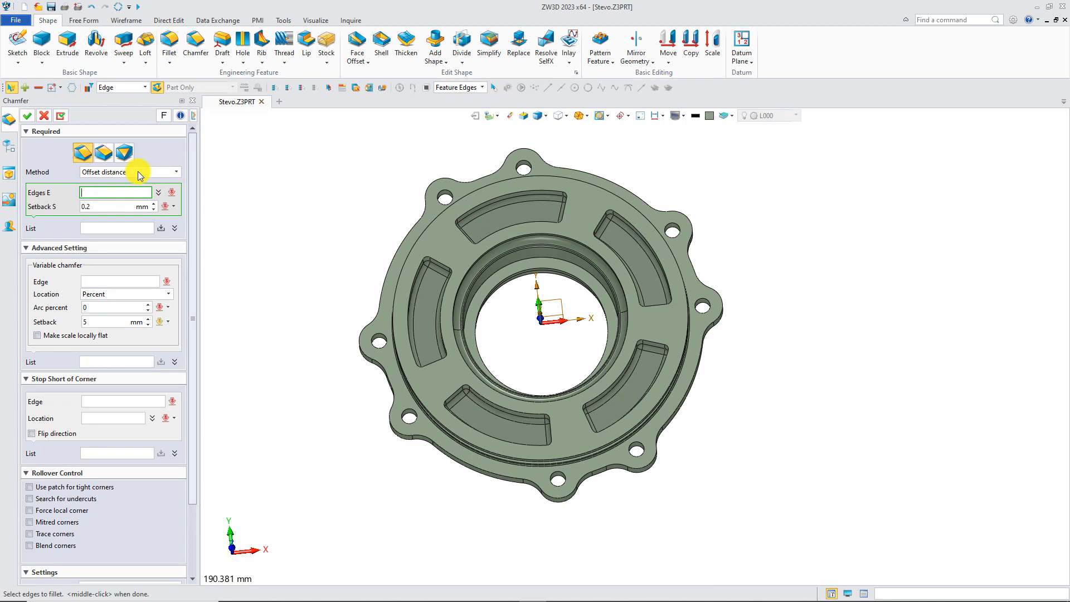
left_click(482, 87)
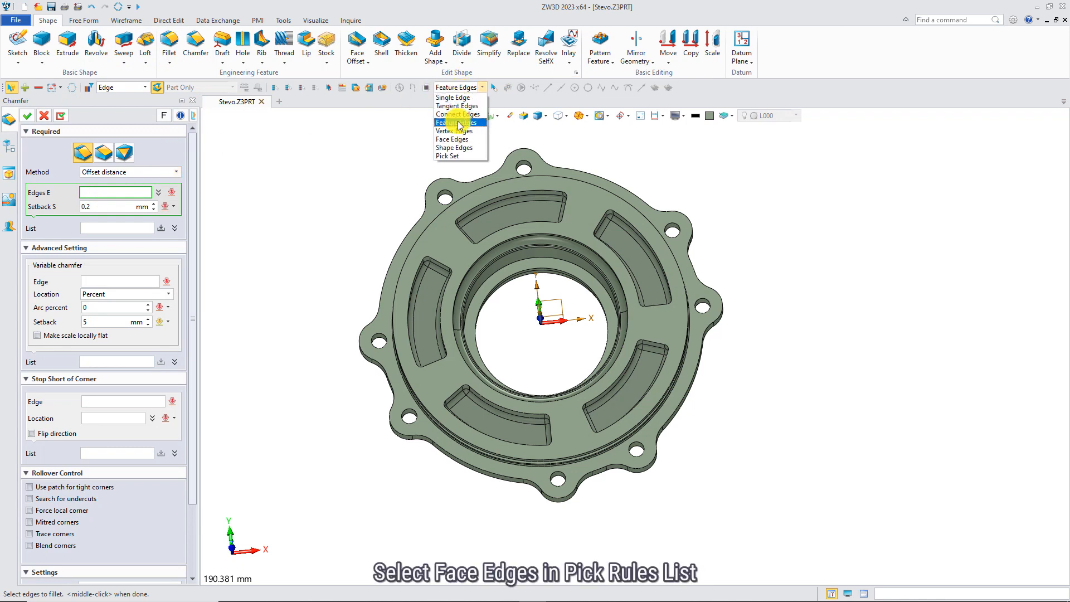
left_click(452, 138)
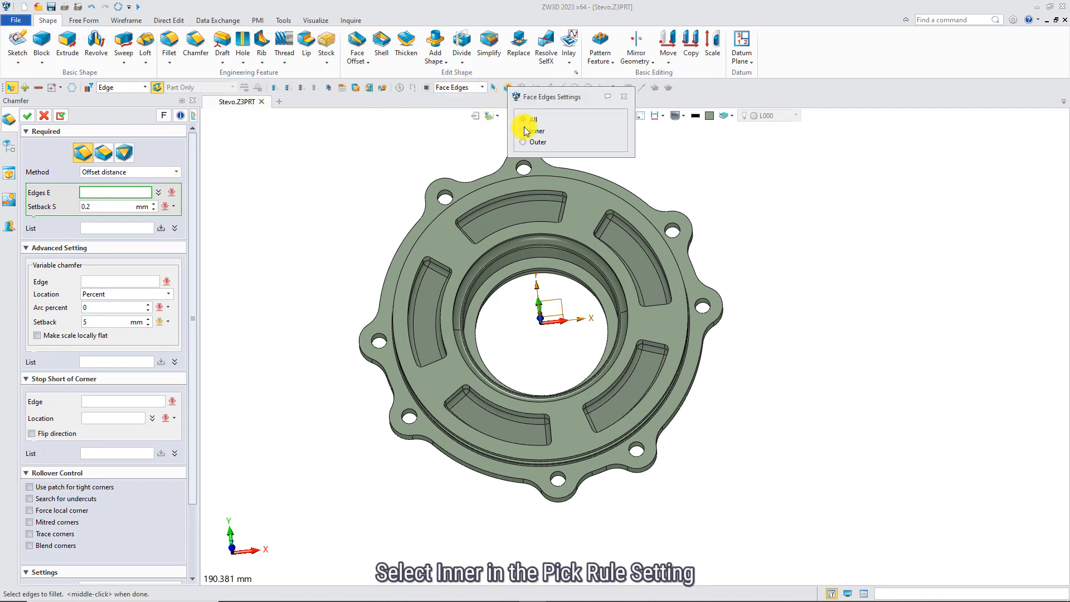
left_click(522, 131)
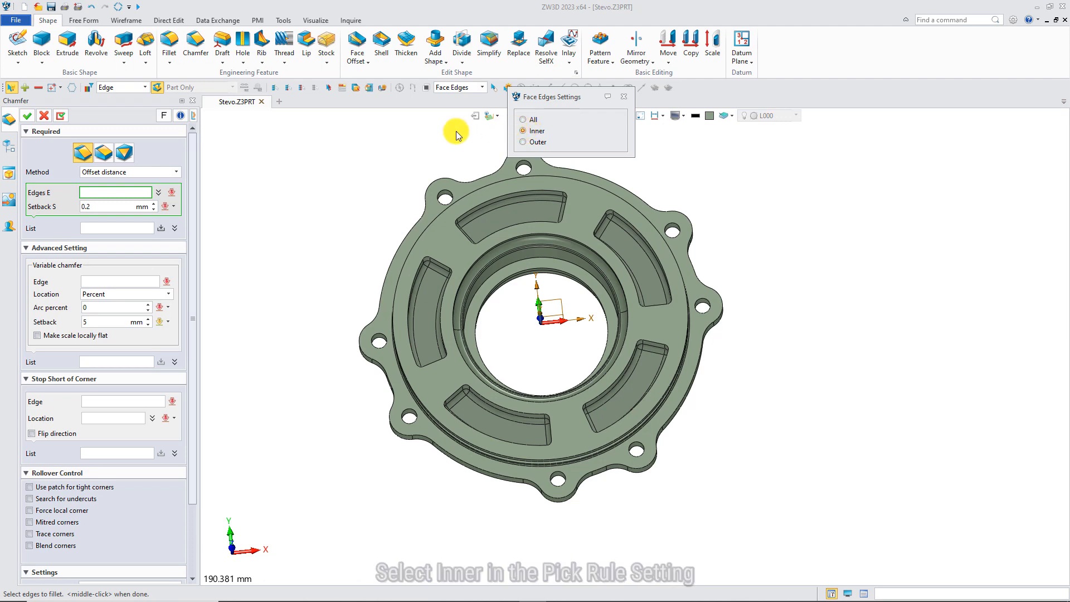
- Chamfer the inner edges of the flange's top face with a 1 mm setback
left_click(557, 192)
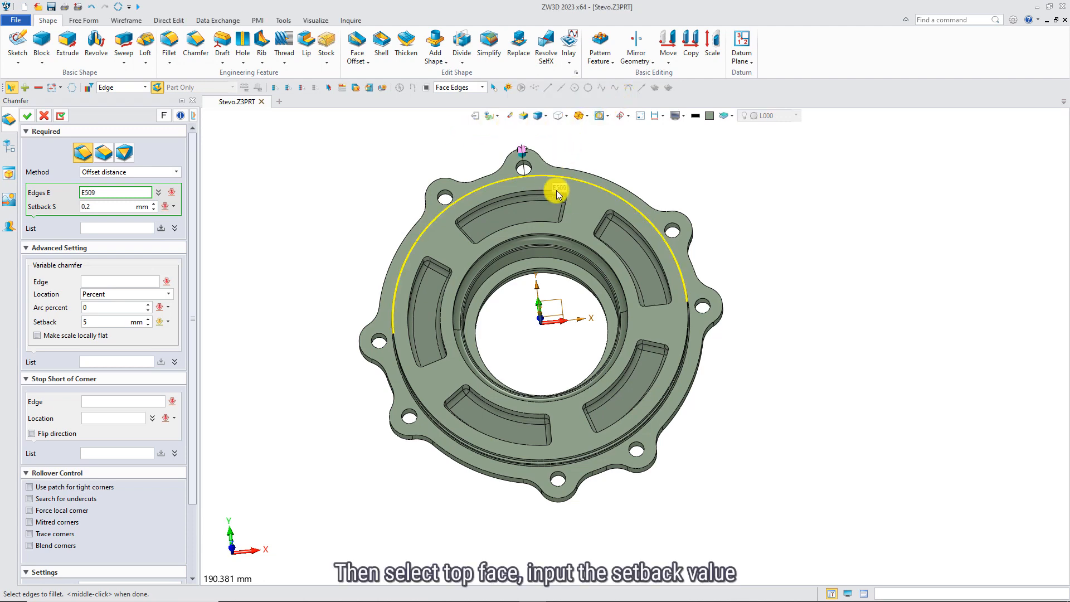
left_click(558, 191)
type("1")
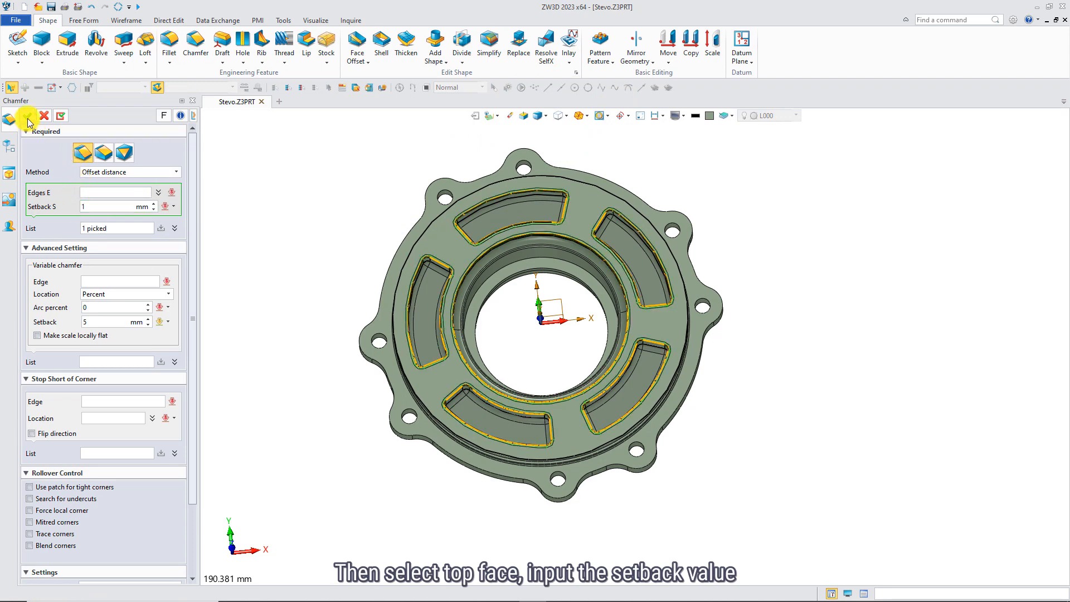
left_click(26, 115)
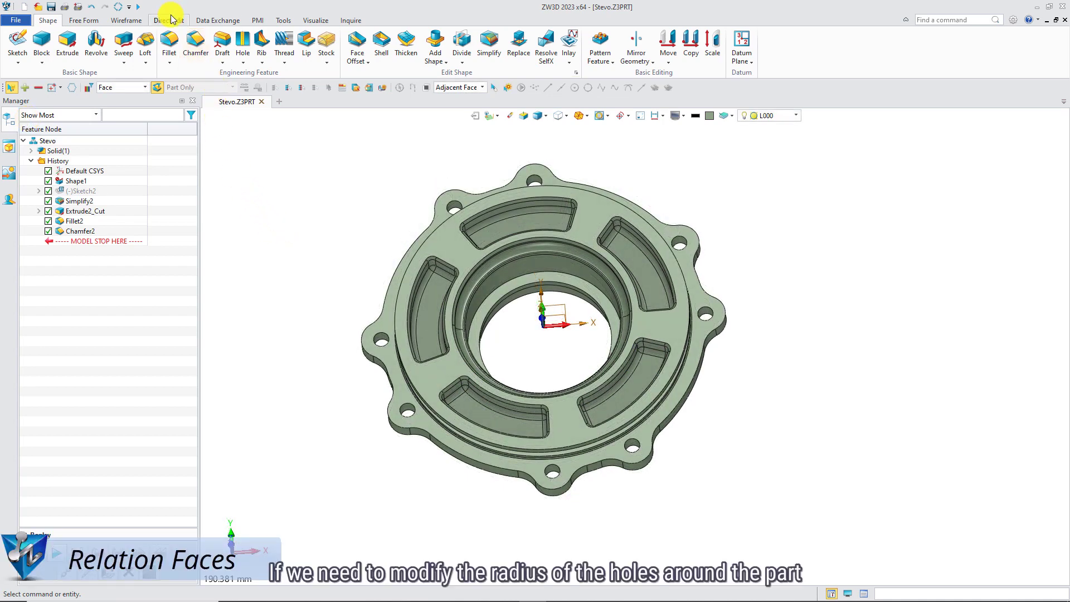
- Modify all equal-radius bolt holes to 4.1 mm via Relation Faces in Direct Edit
left_click(357, 42)
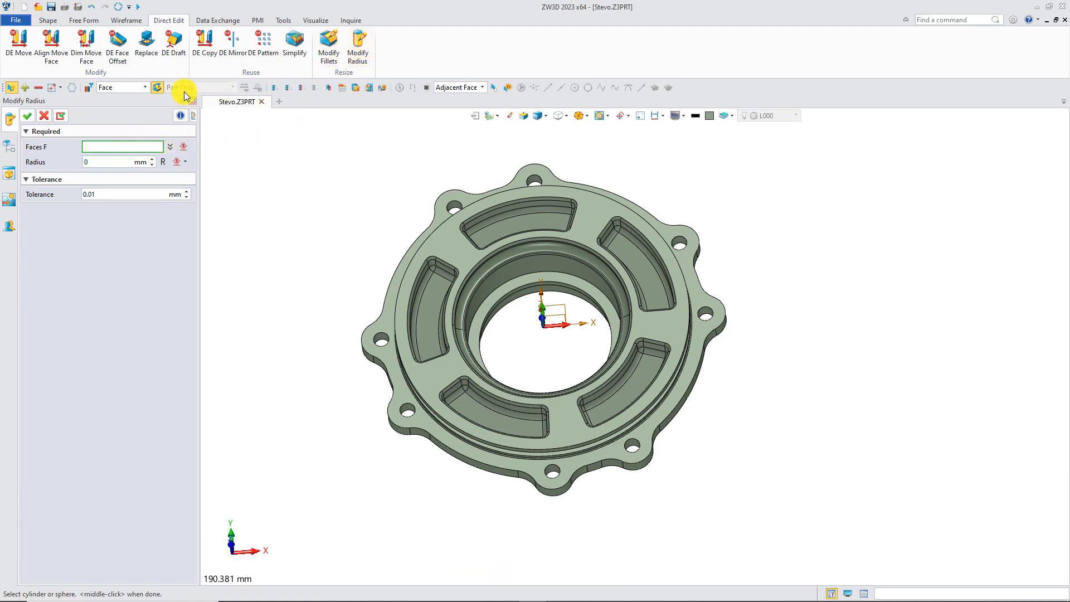
left_click(481, 87)
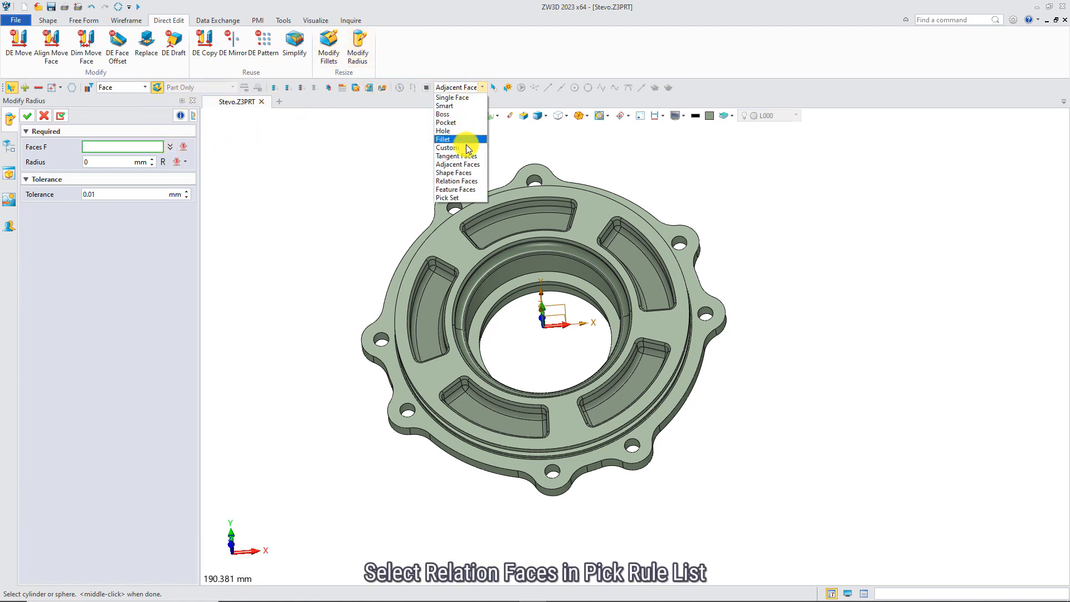
left_click(456, 180)
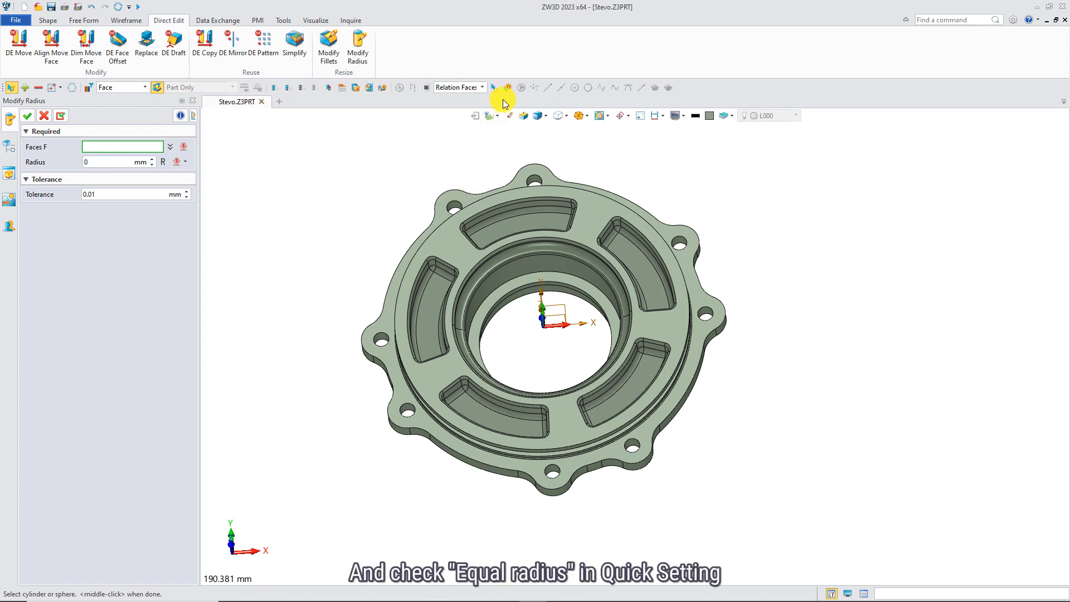
left_click(507, 87)
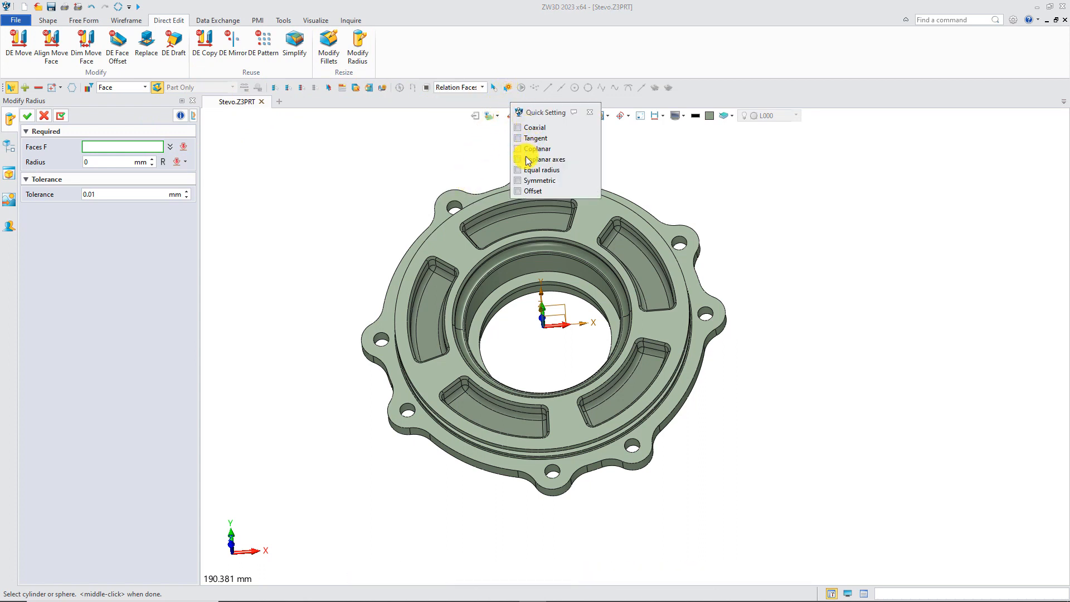
left_click(517, 170)
type("4.1")
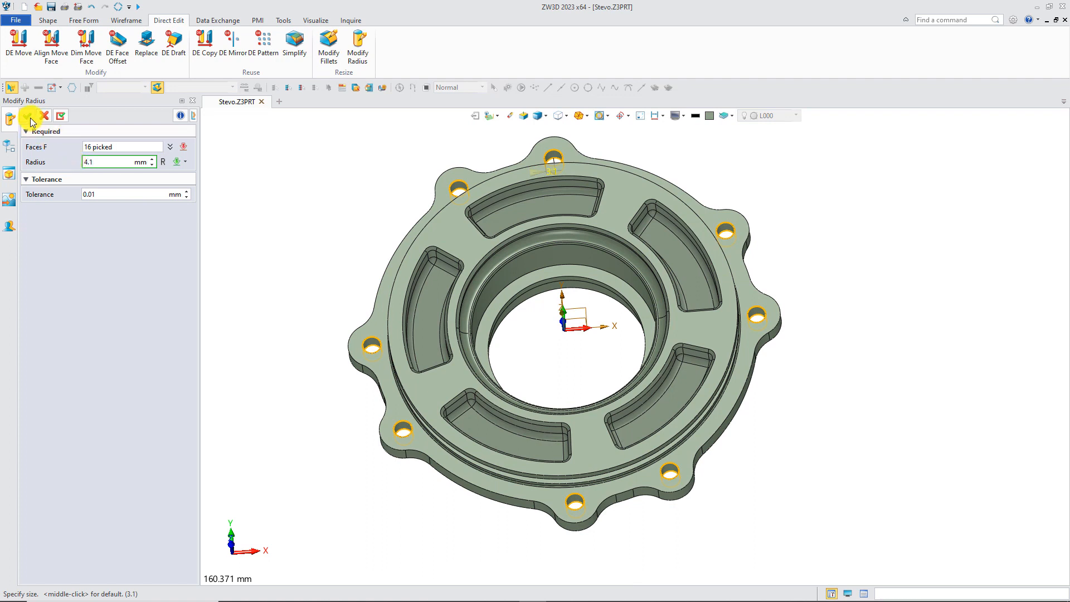
left_click(26, 115)
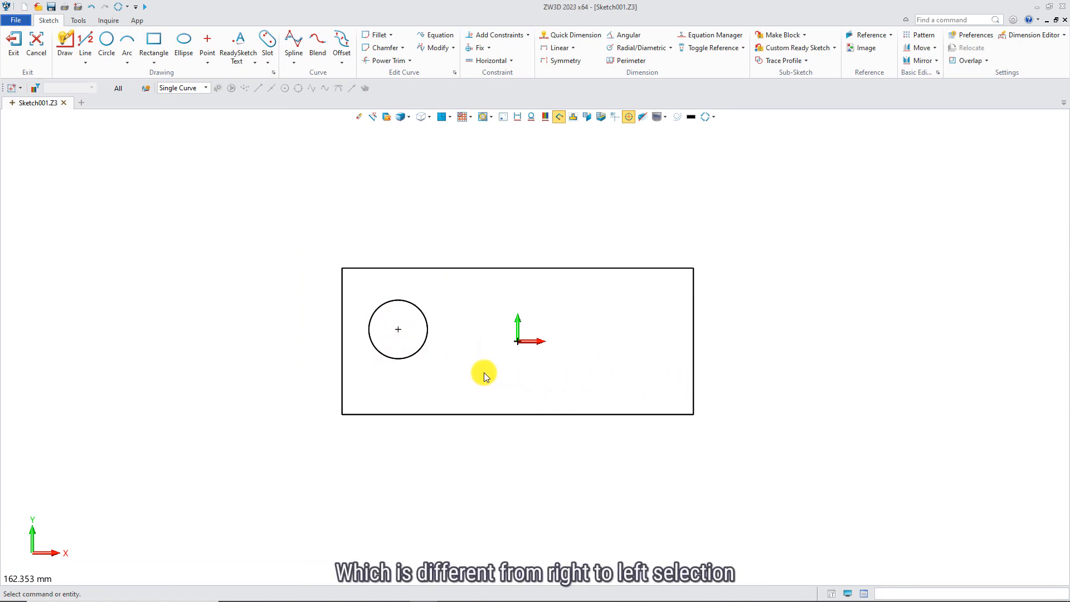
- Window-select the circle plus the rectangle's top and left edges in Sketch001
left_click_drag(484, 375, 321, 251)
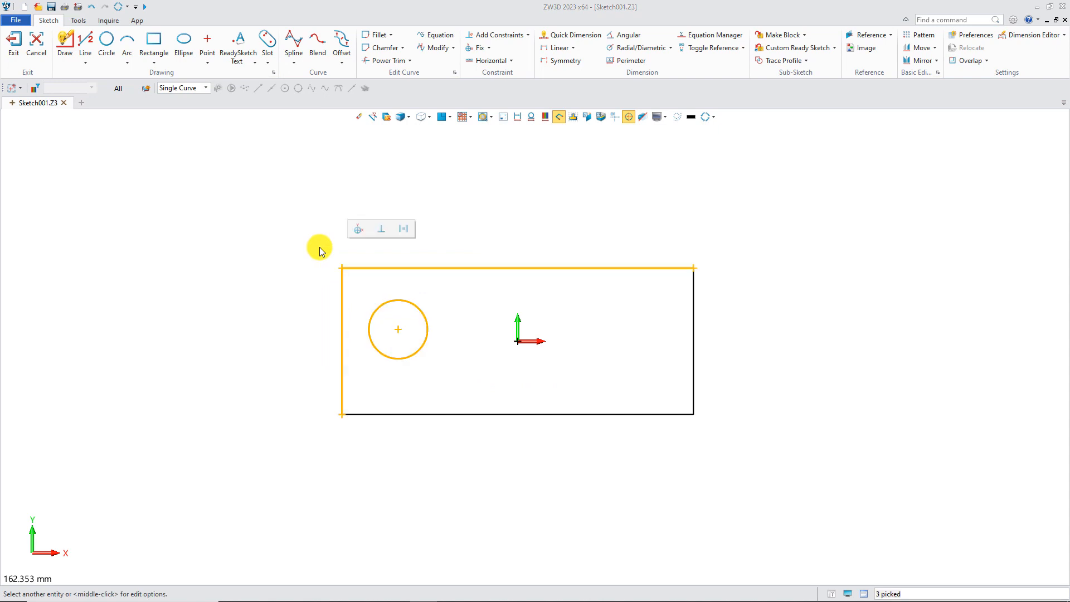